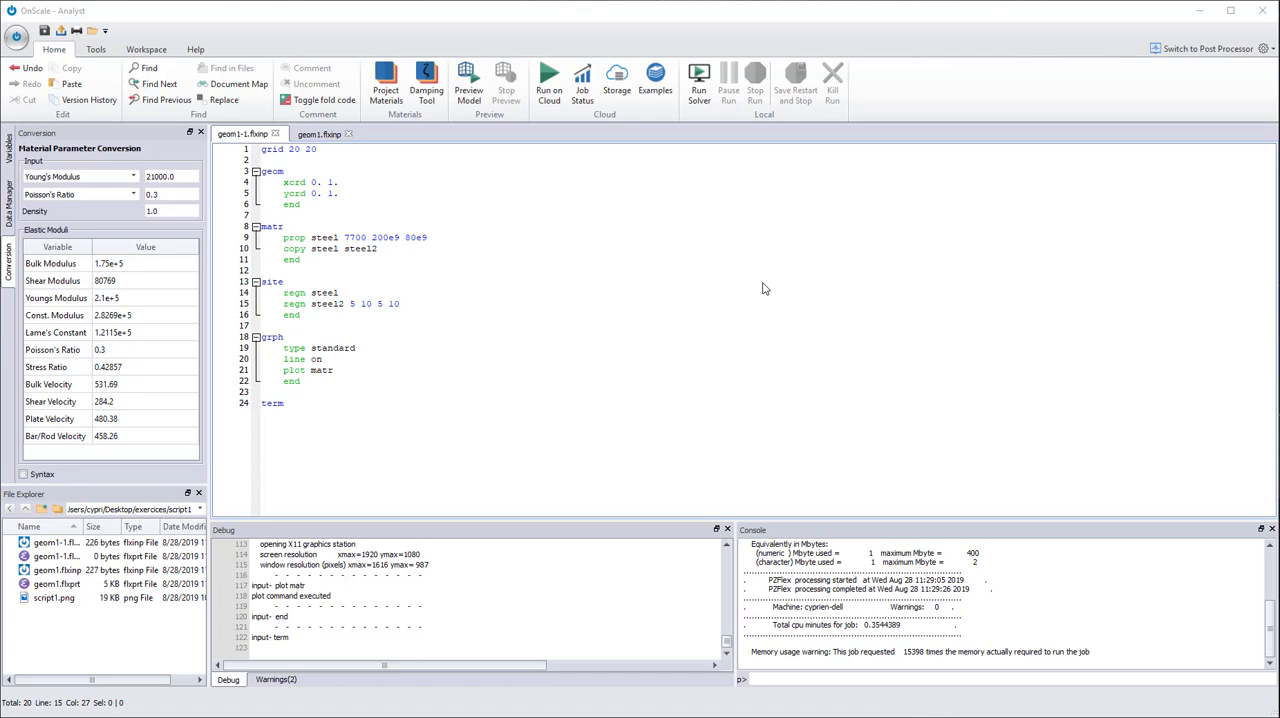
Preview the model to see the uniform 20×20 grid with the steel2 square inside steel.
click(283, 420)
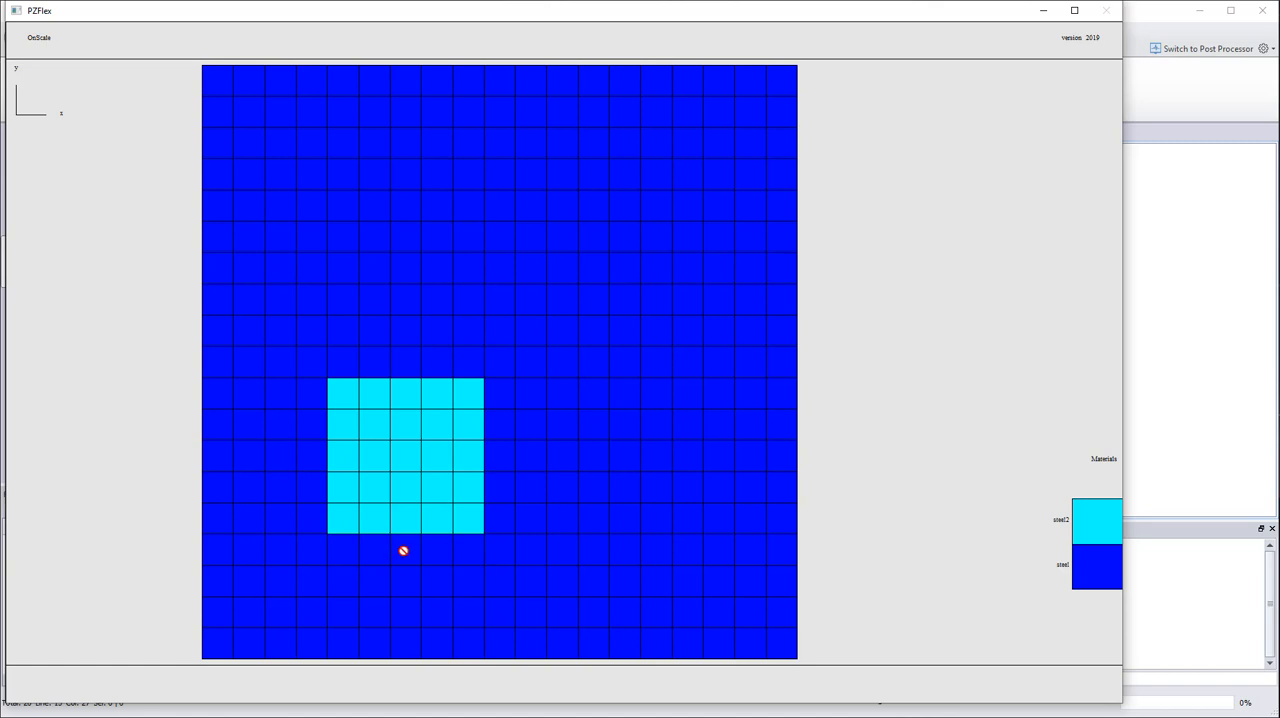
mouse_move(324, 166)
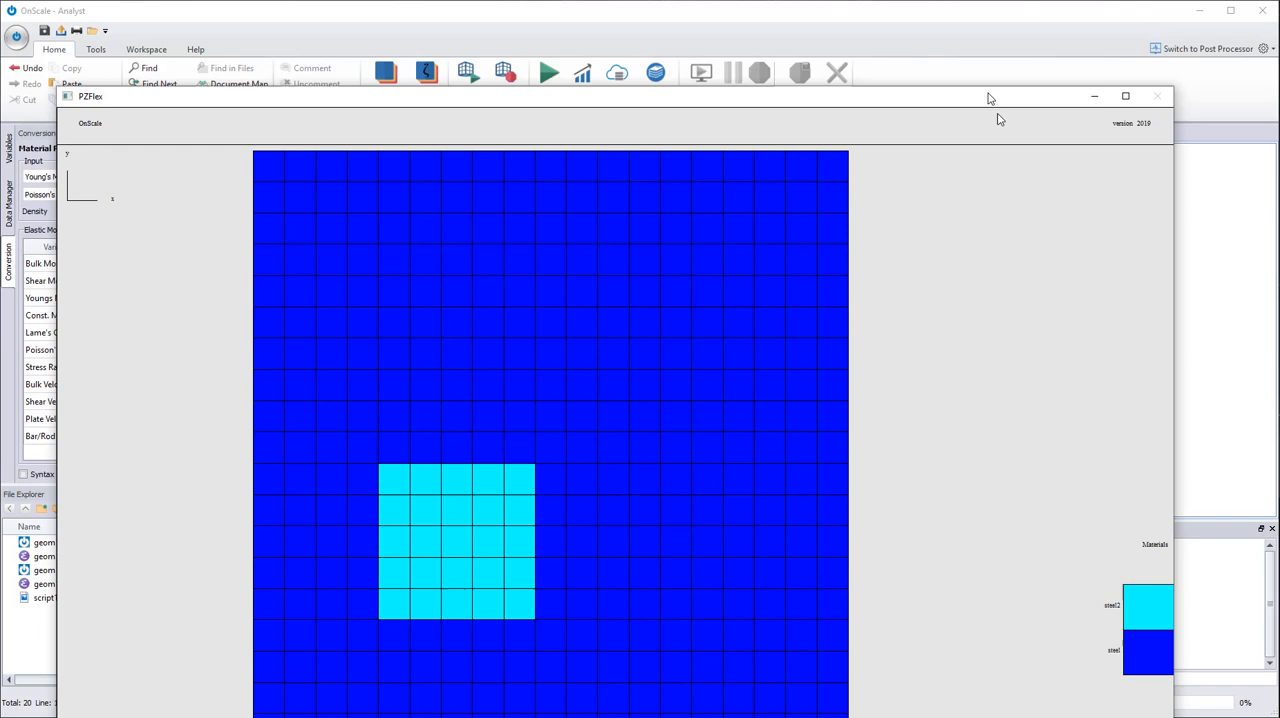
Stop the grid preview and select the xcrd line in the geometry block.
click(1157, 95)
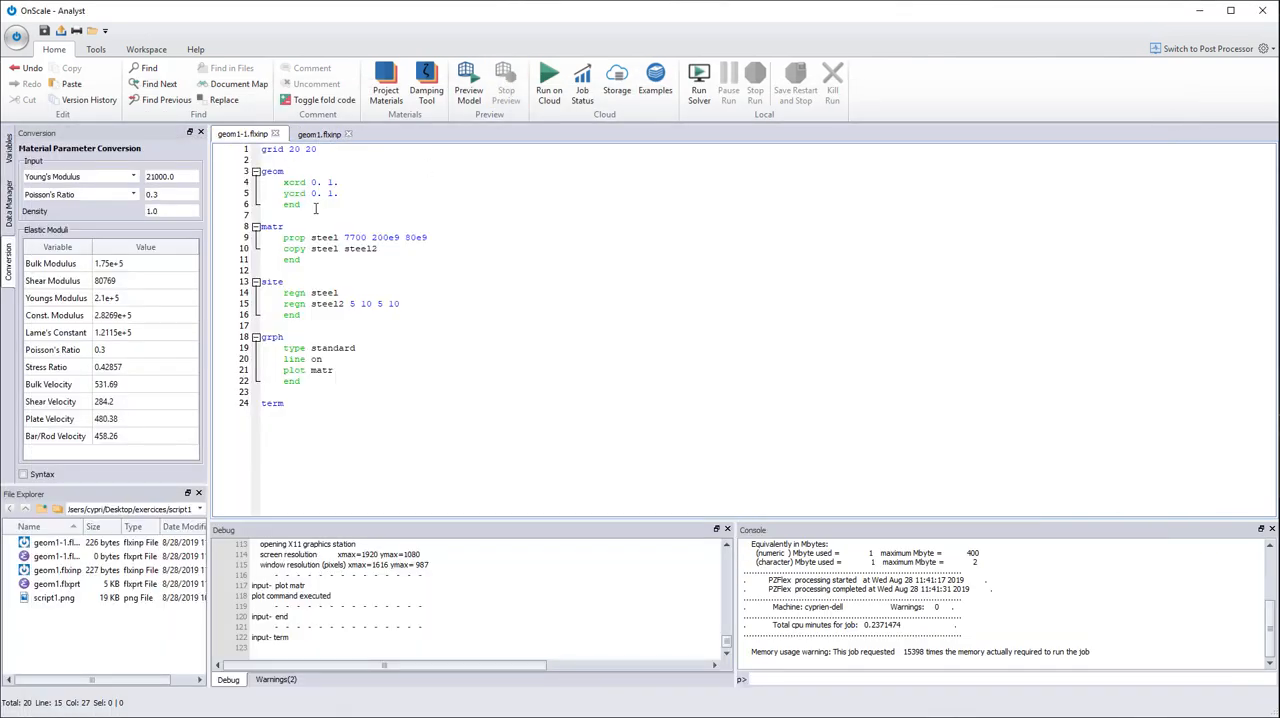
drag(283, 182, 303, 205)
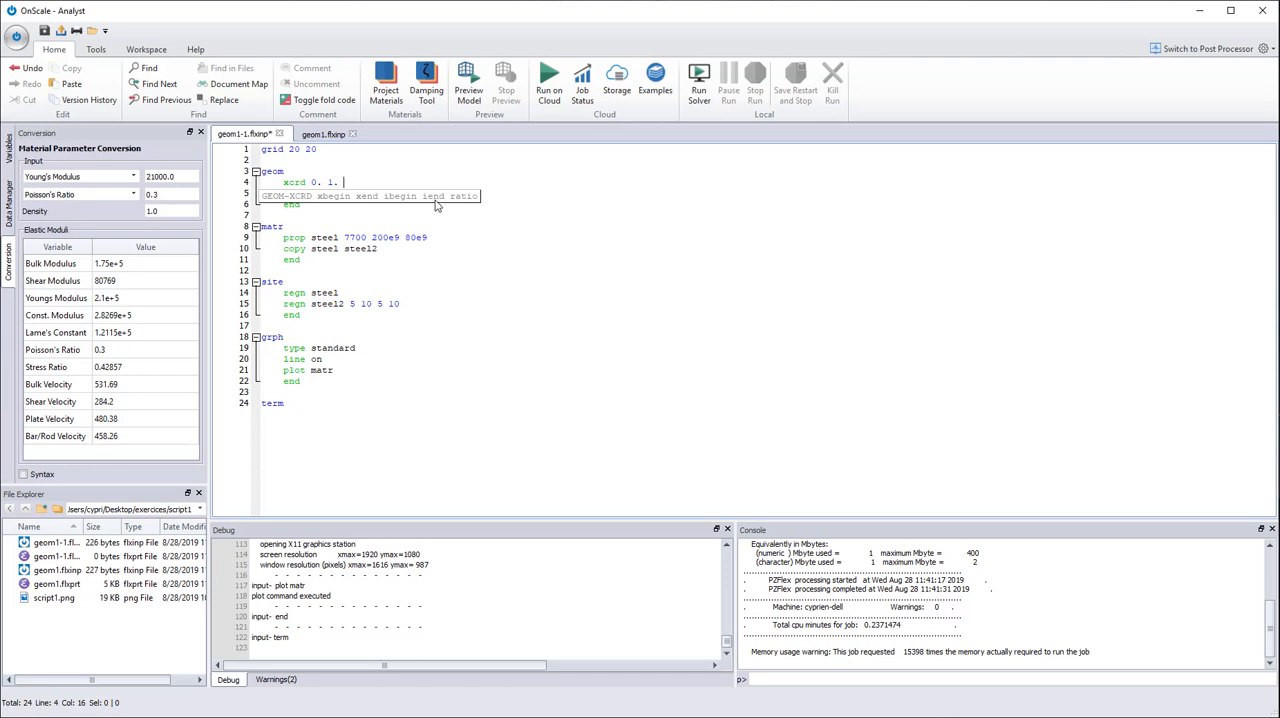
mouse_move(462, 203)
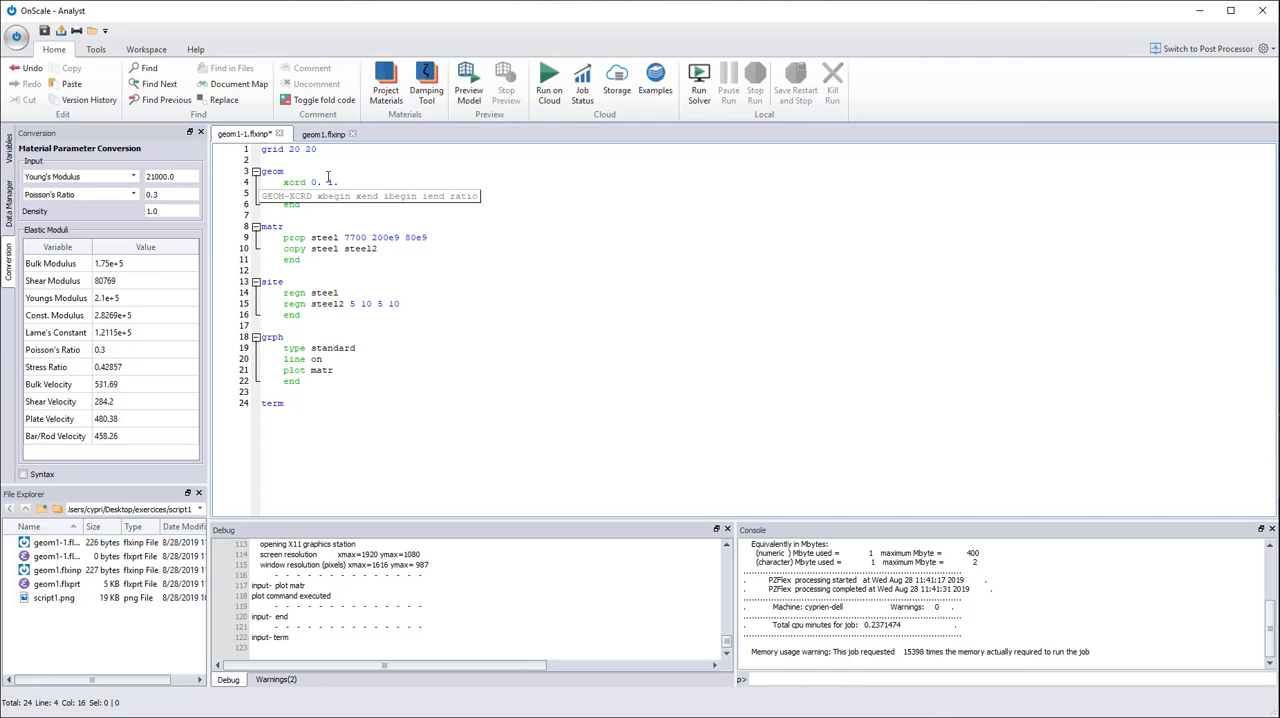
mouse_move(362, 181)
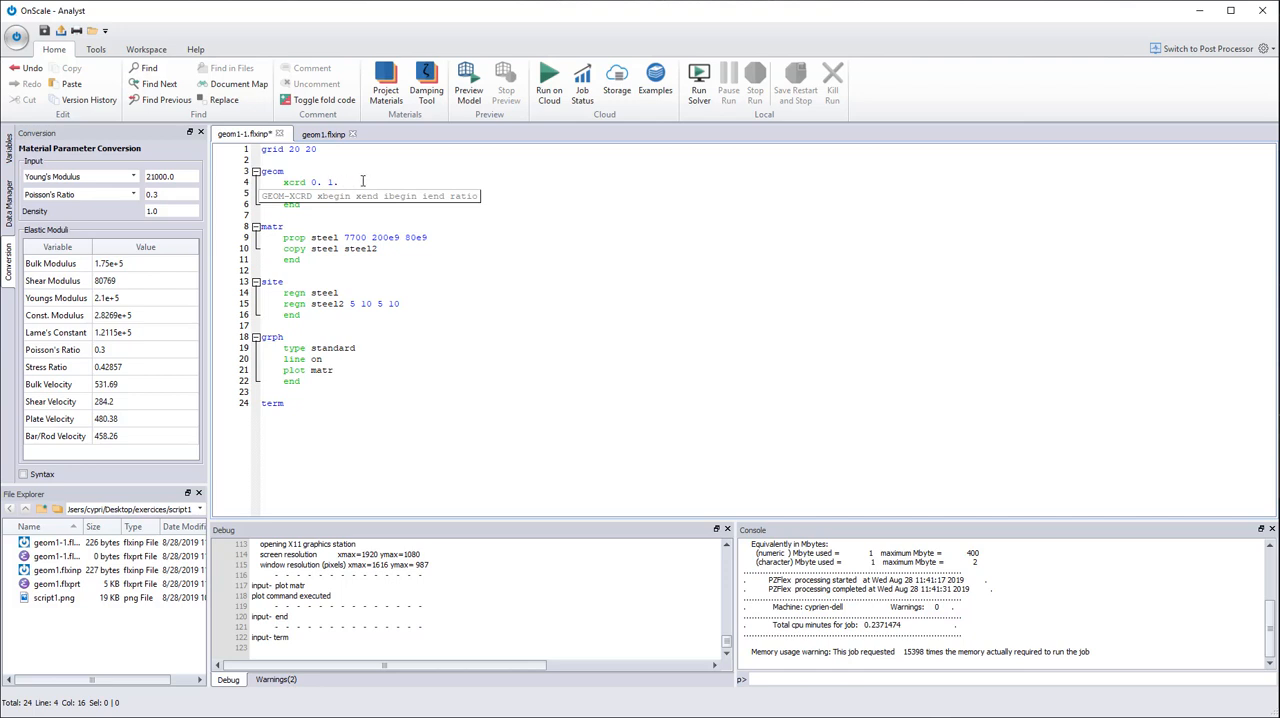
mouse_move(377, 181)
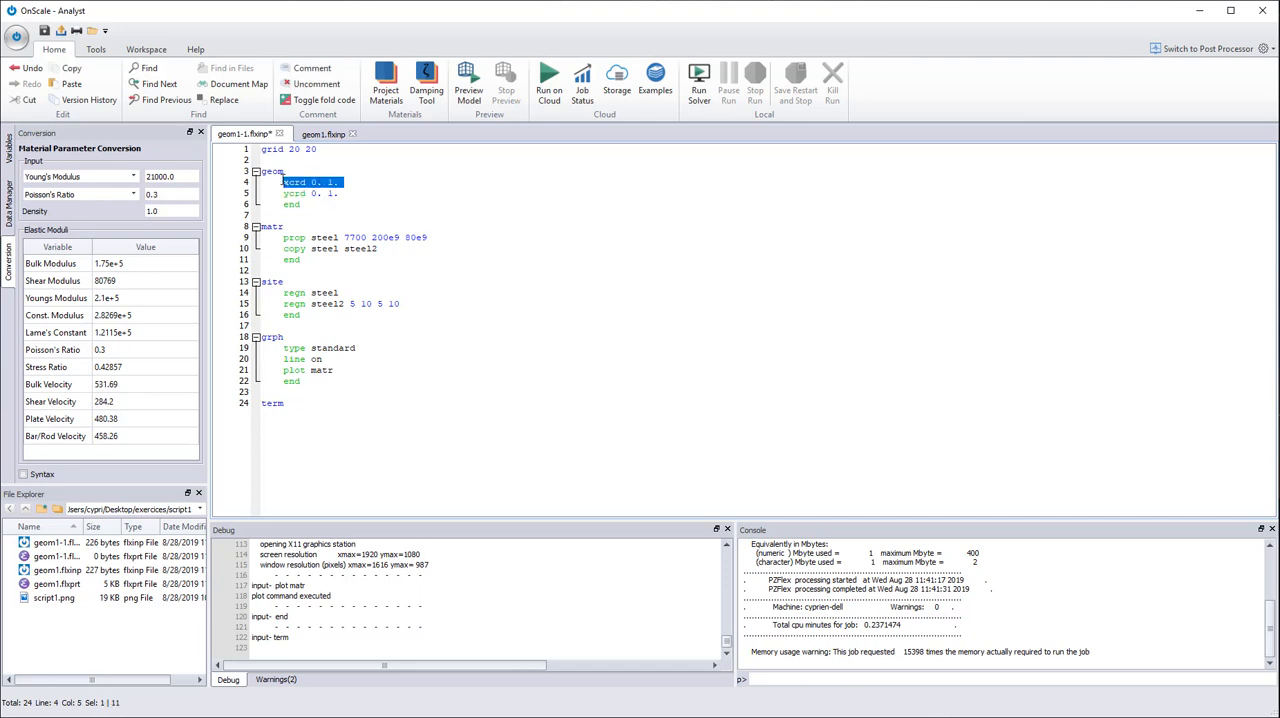
Edit the xcrd lines to 'xcrd 0. 0.5 1 5' and 'xcrd 0.5 1. 5 20'.
click(358, 183)
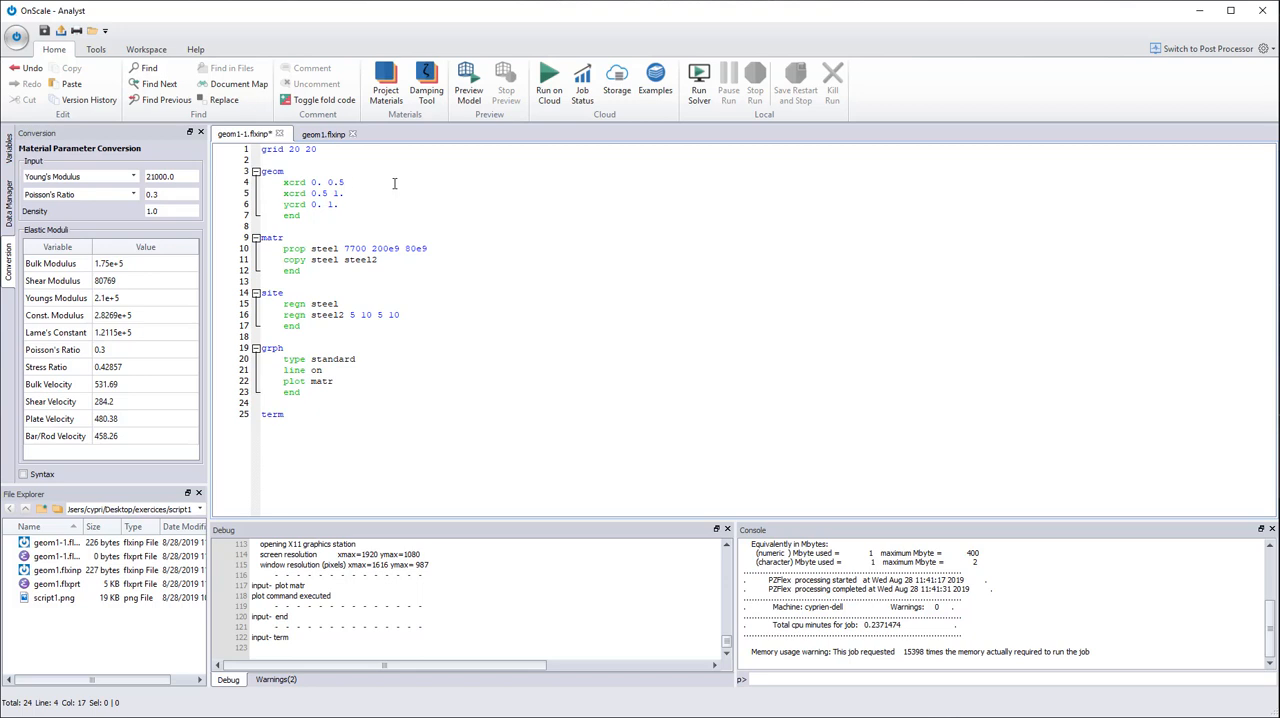
text(1 5)
click(480, 193)
text( 5)
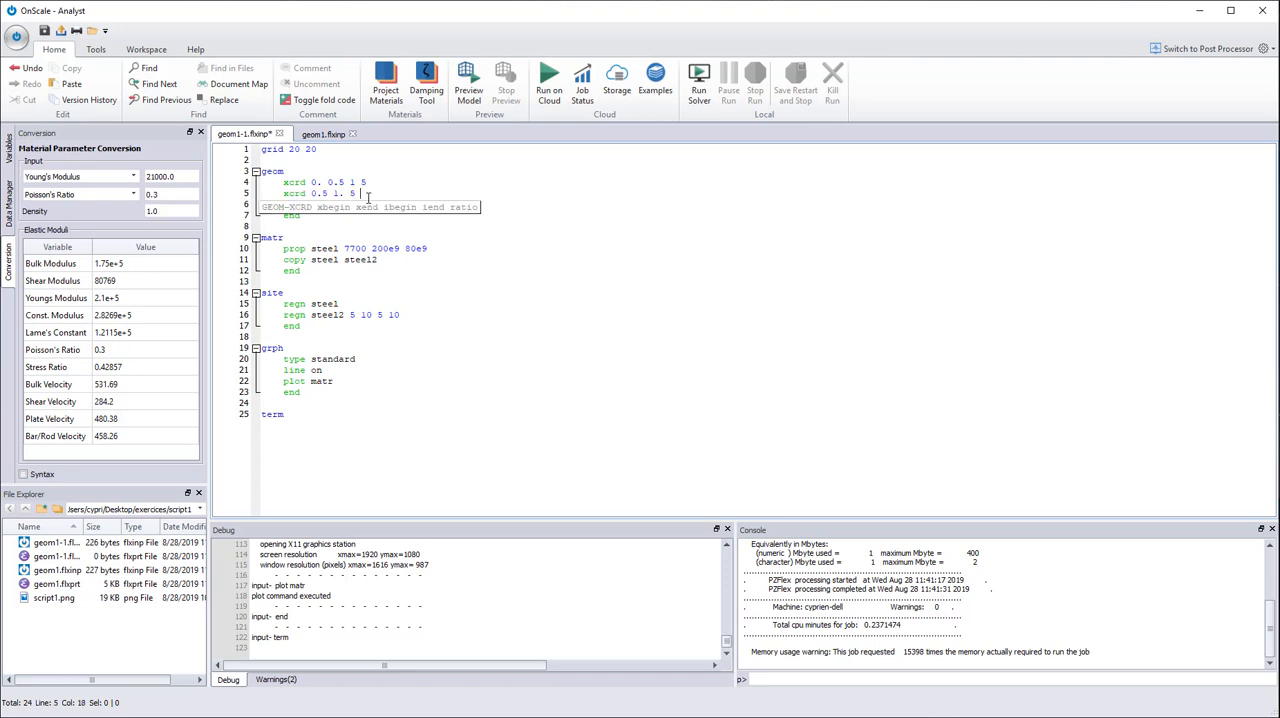
text(20)
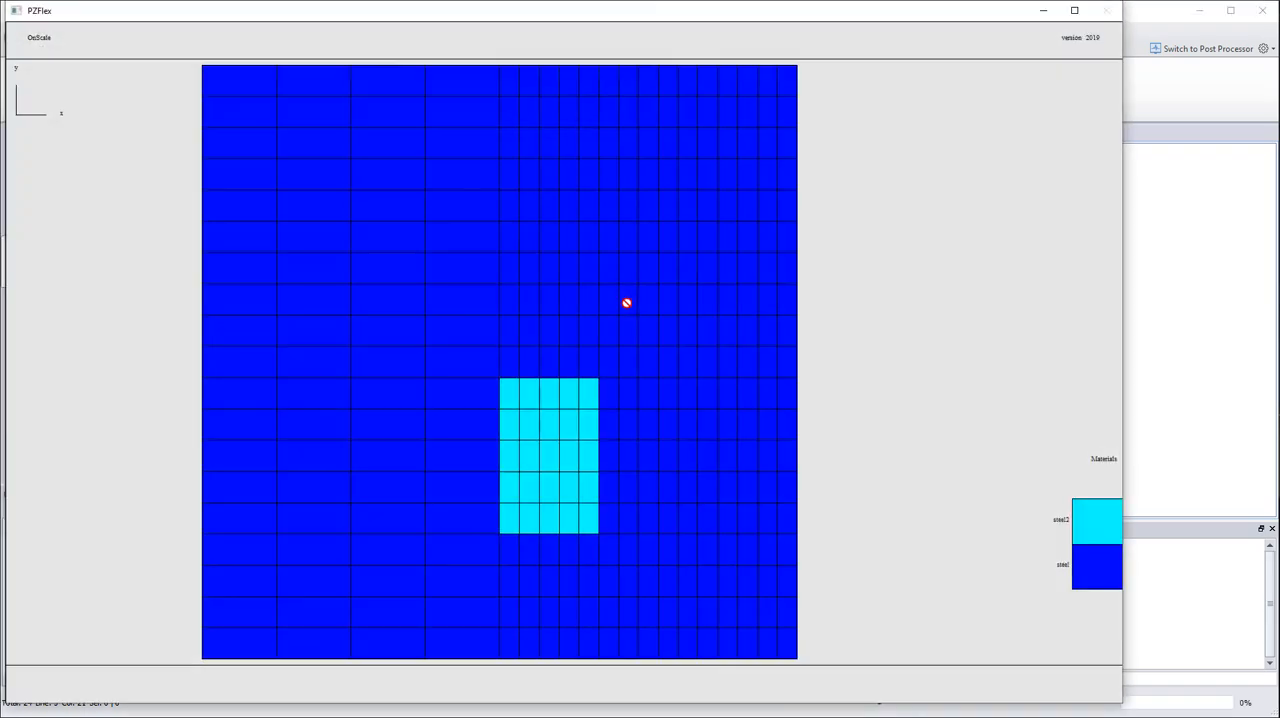
mouse_move(455, 648)
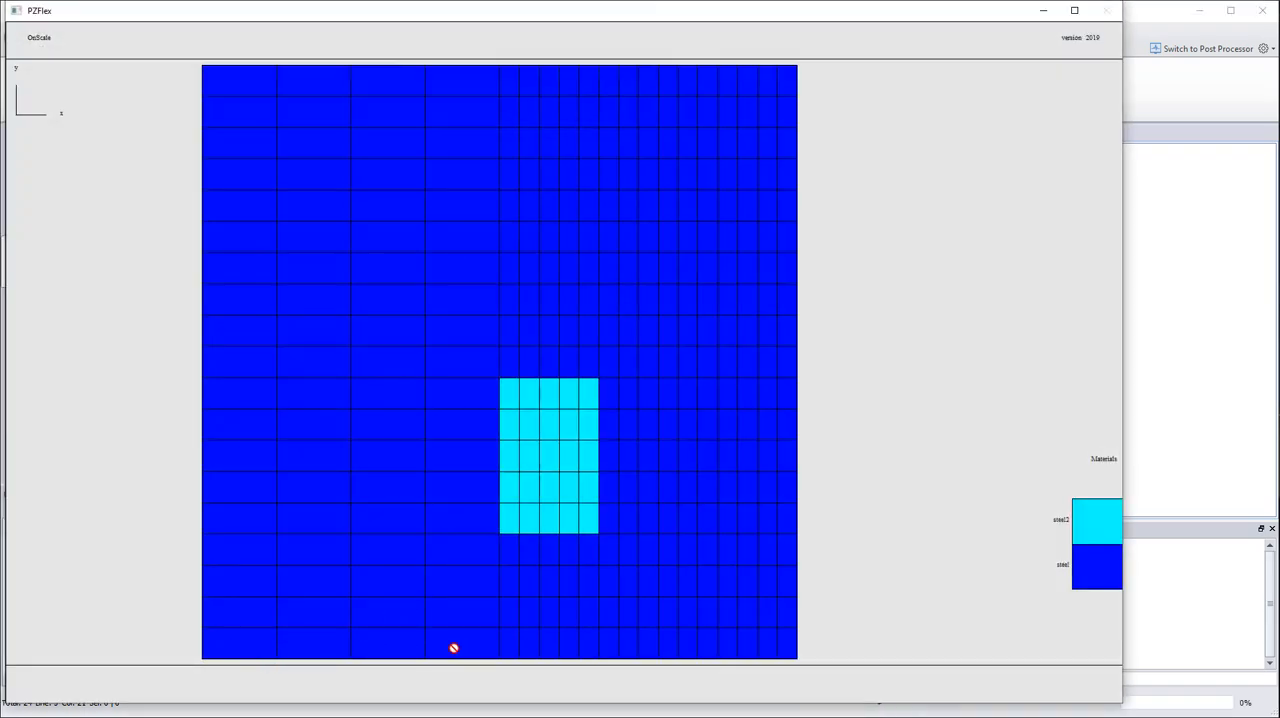
mouse_move(230, 650)
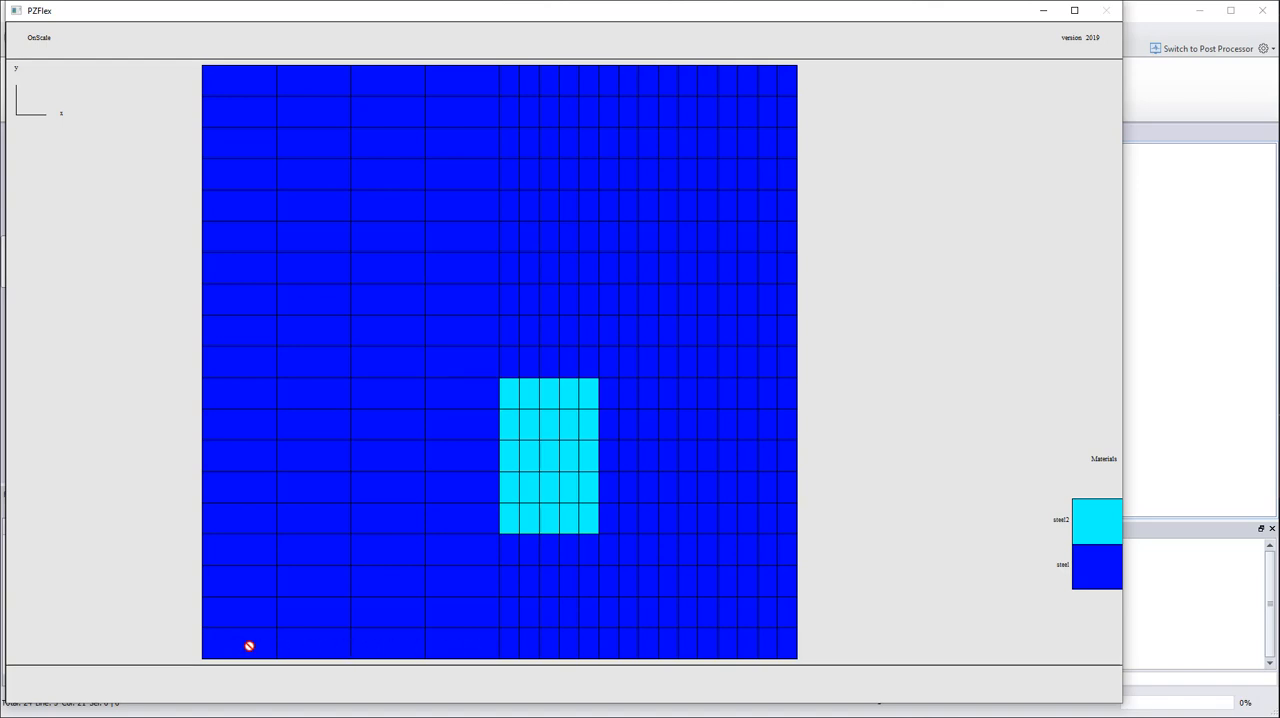
mouse_move(776, 649)
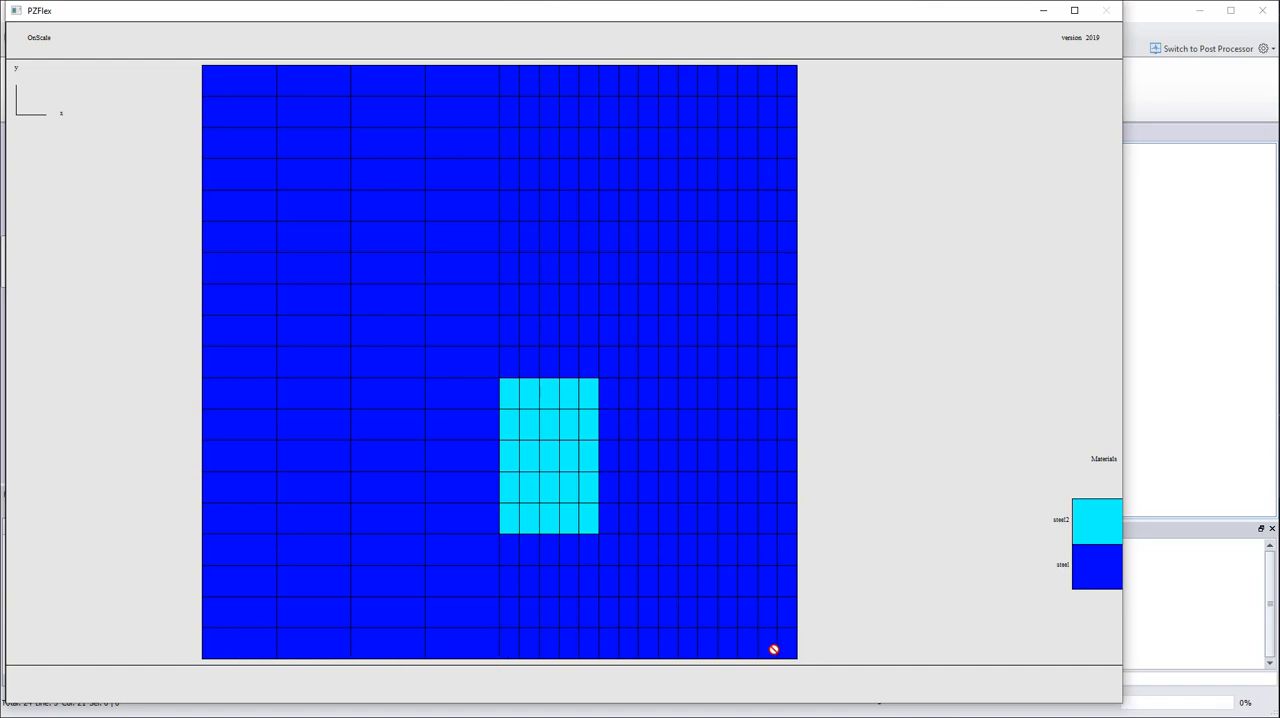
mouse_move(792, 665)
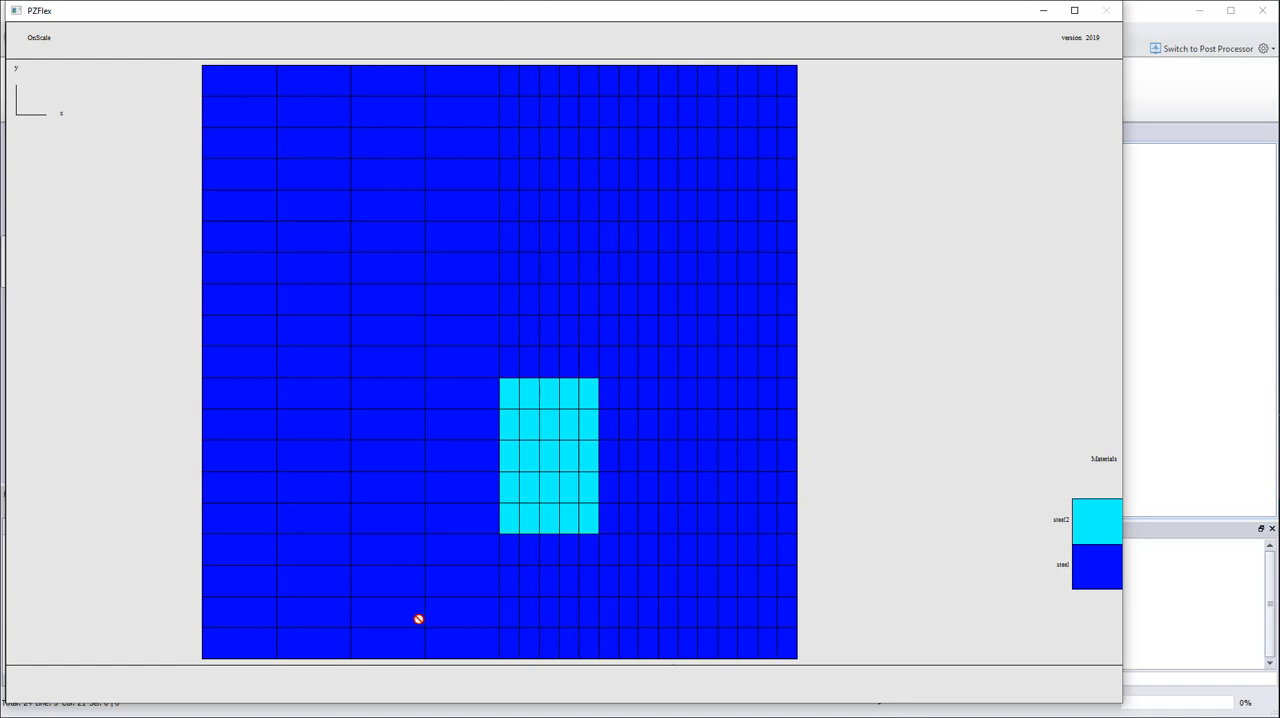
mouse_move(682, 328)
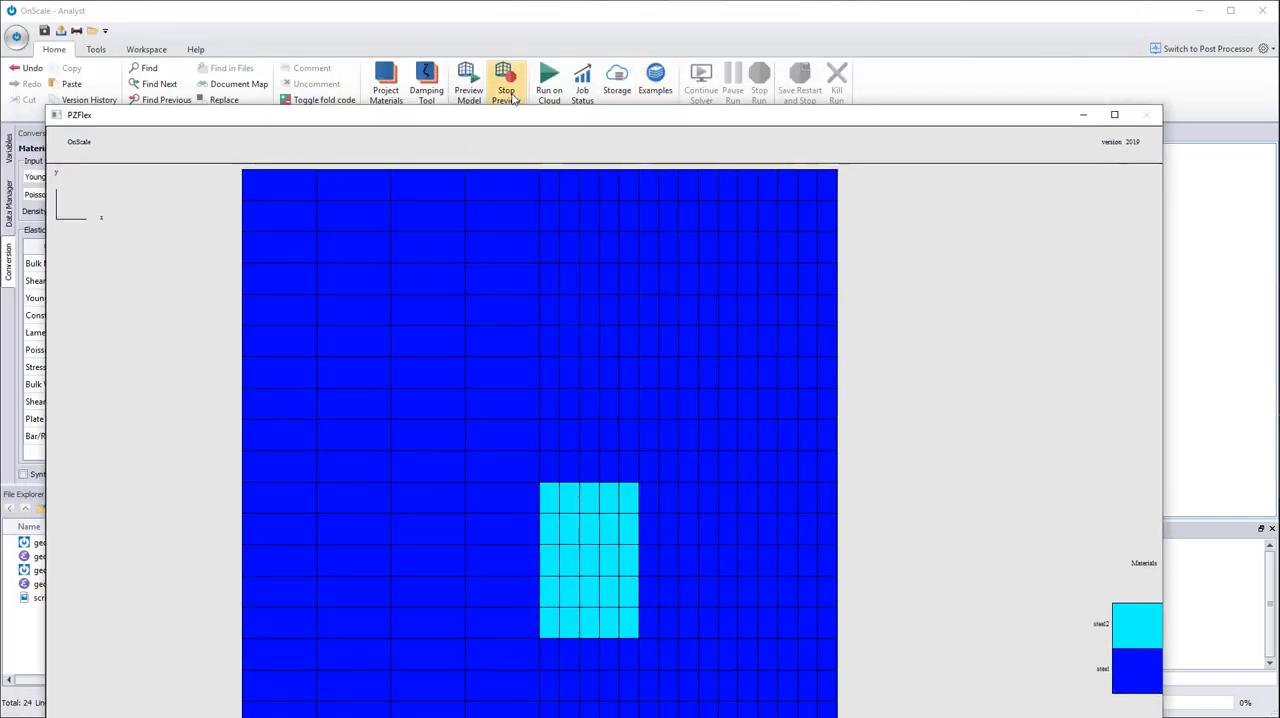
Add ycrd lines 'ycrd 0. 0.5 1 5' and 'ycrd 0.5 1. 5 20', then stop the preview.
click(509, 79)
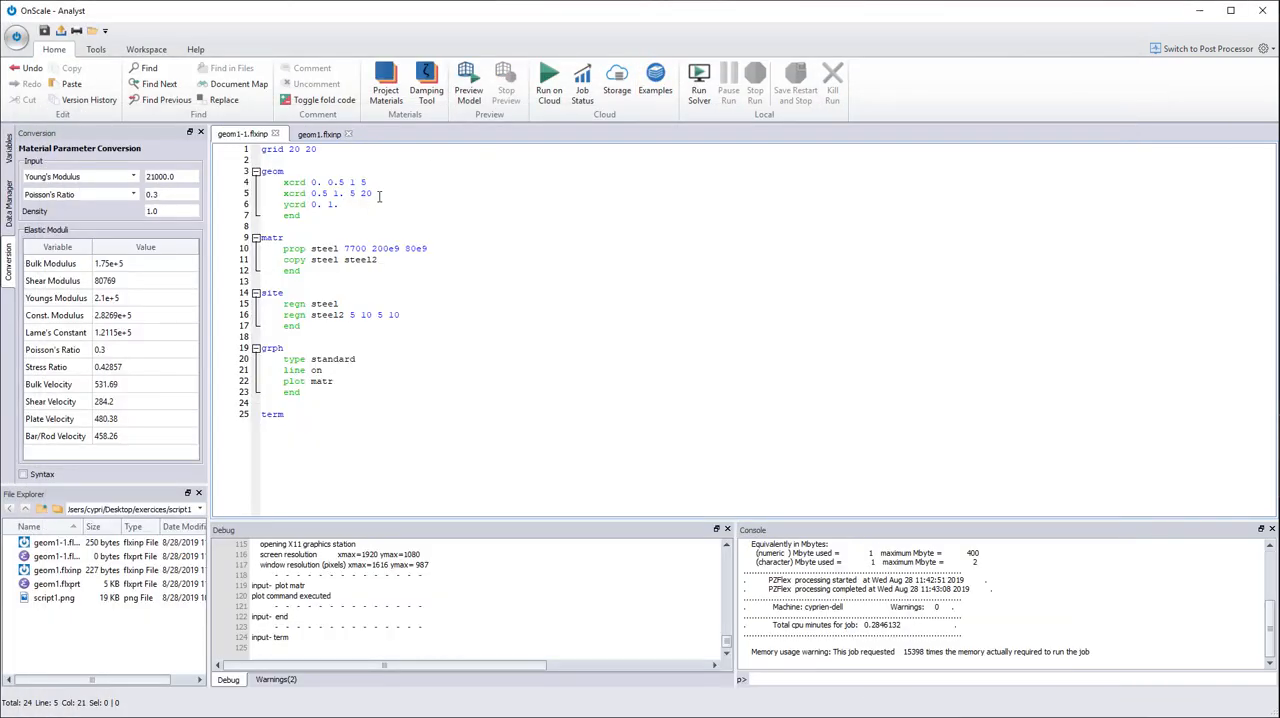
drag(283, 182, 373, 193)
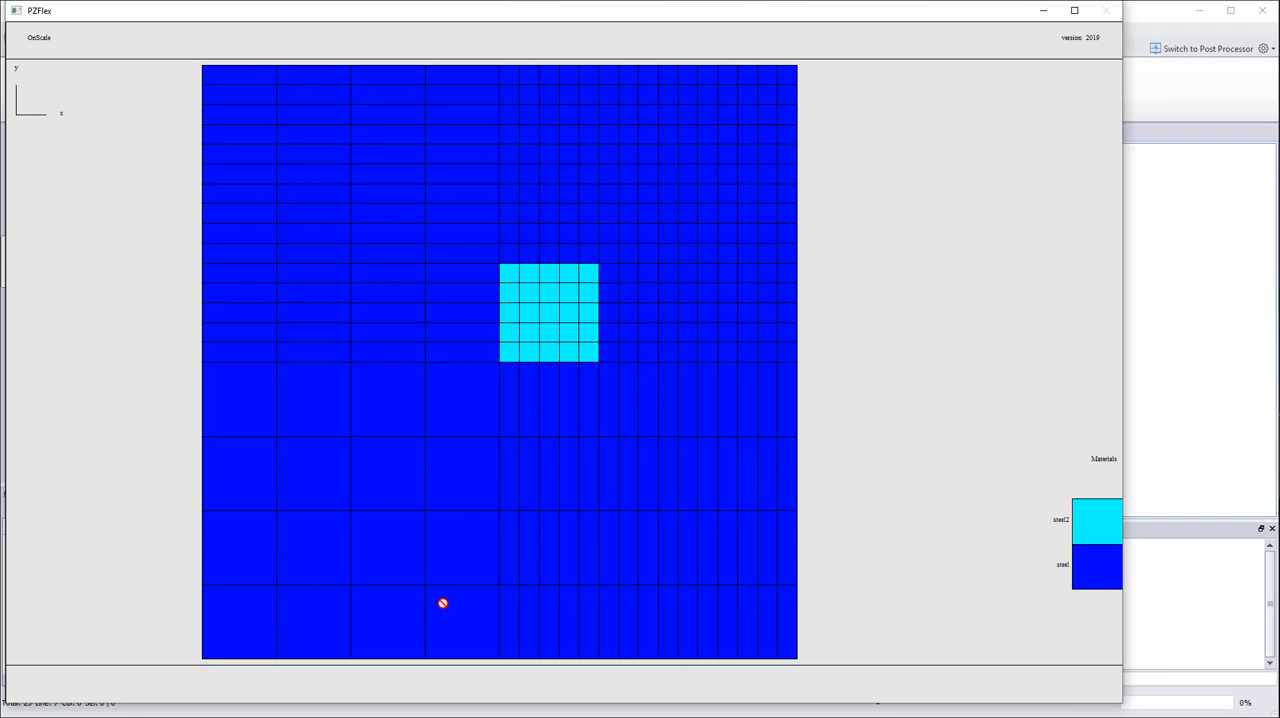
mouse_move(745, 260)
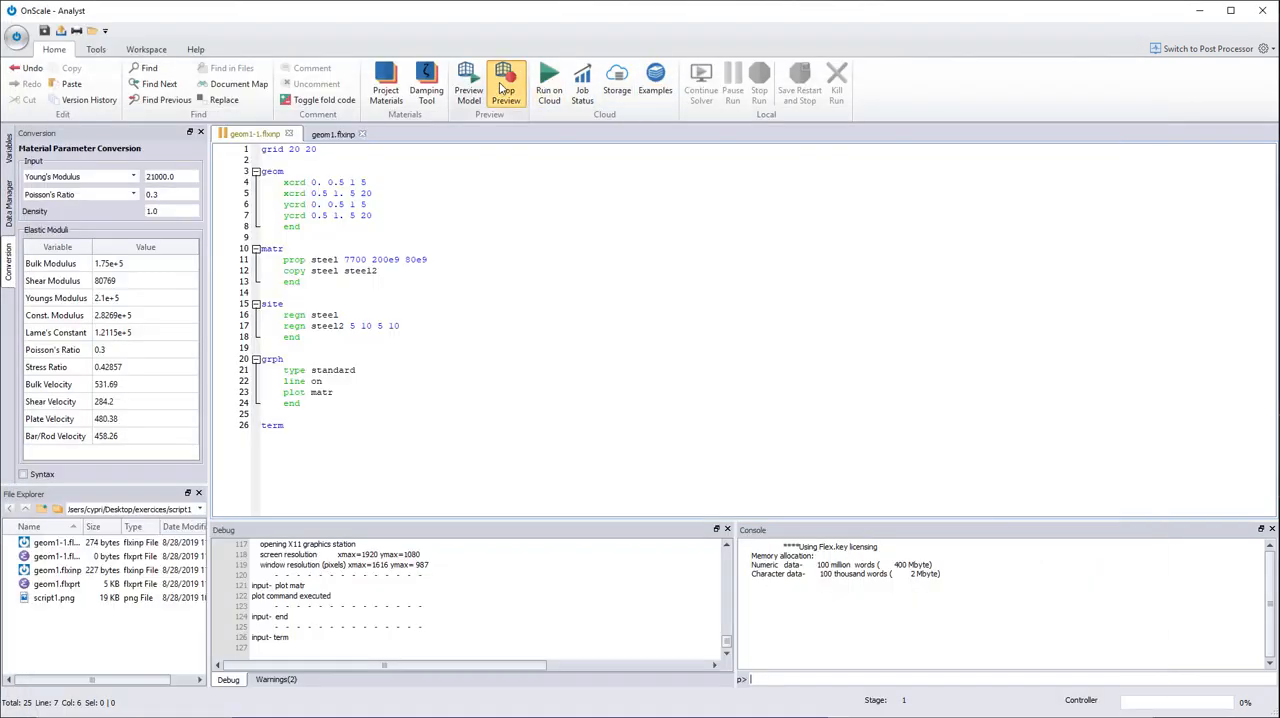
click(508, 83)
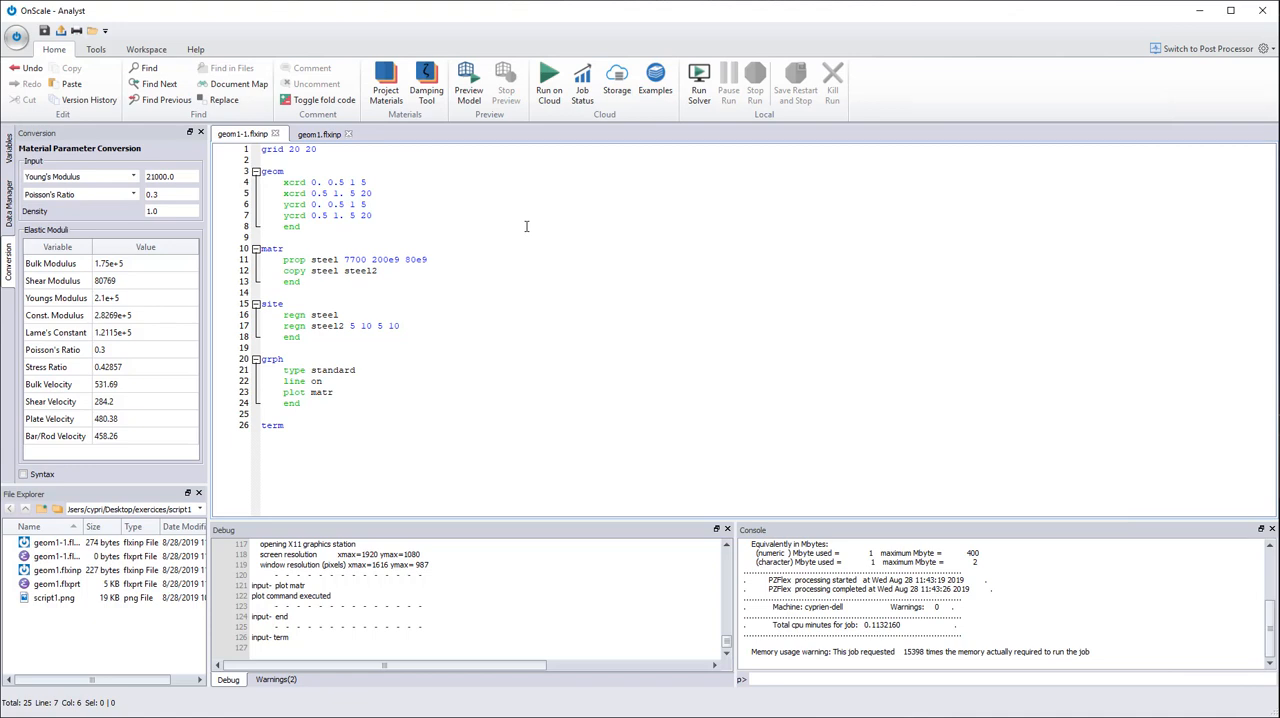
mouse_move(261, 197)
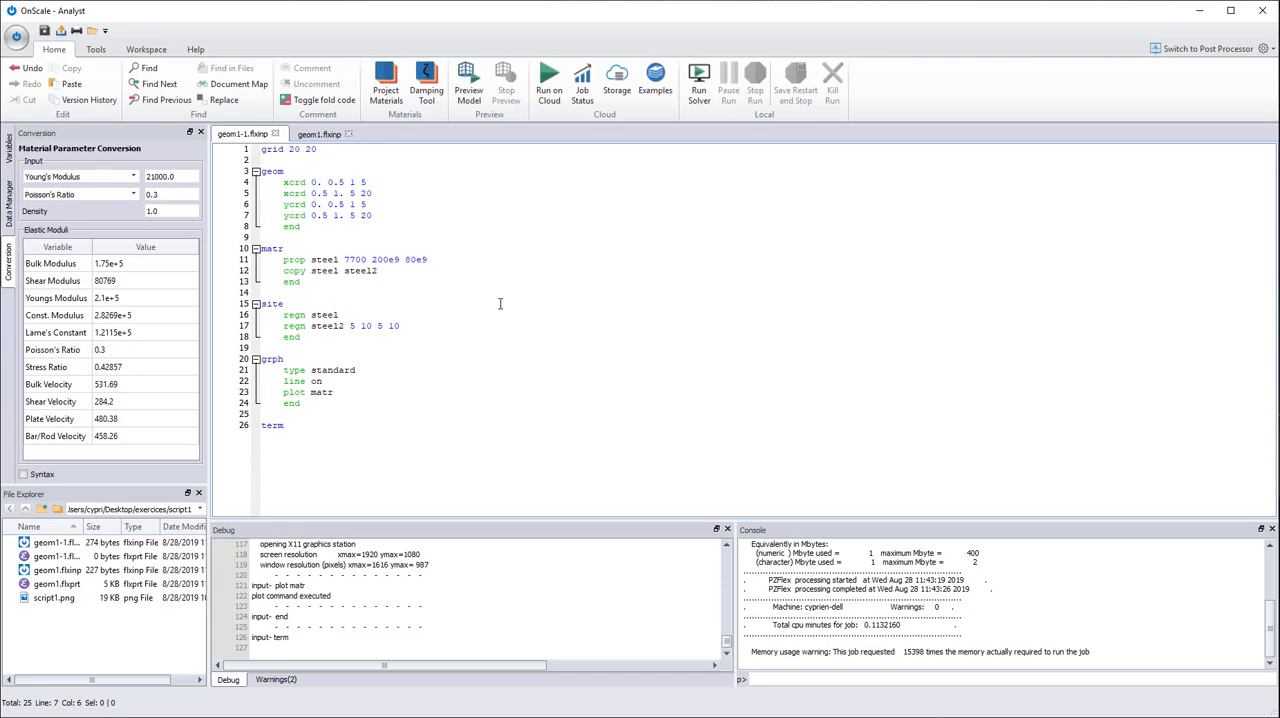
mouse_move(493, 291)
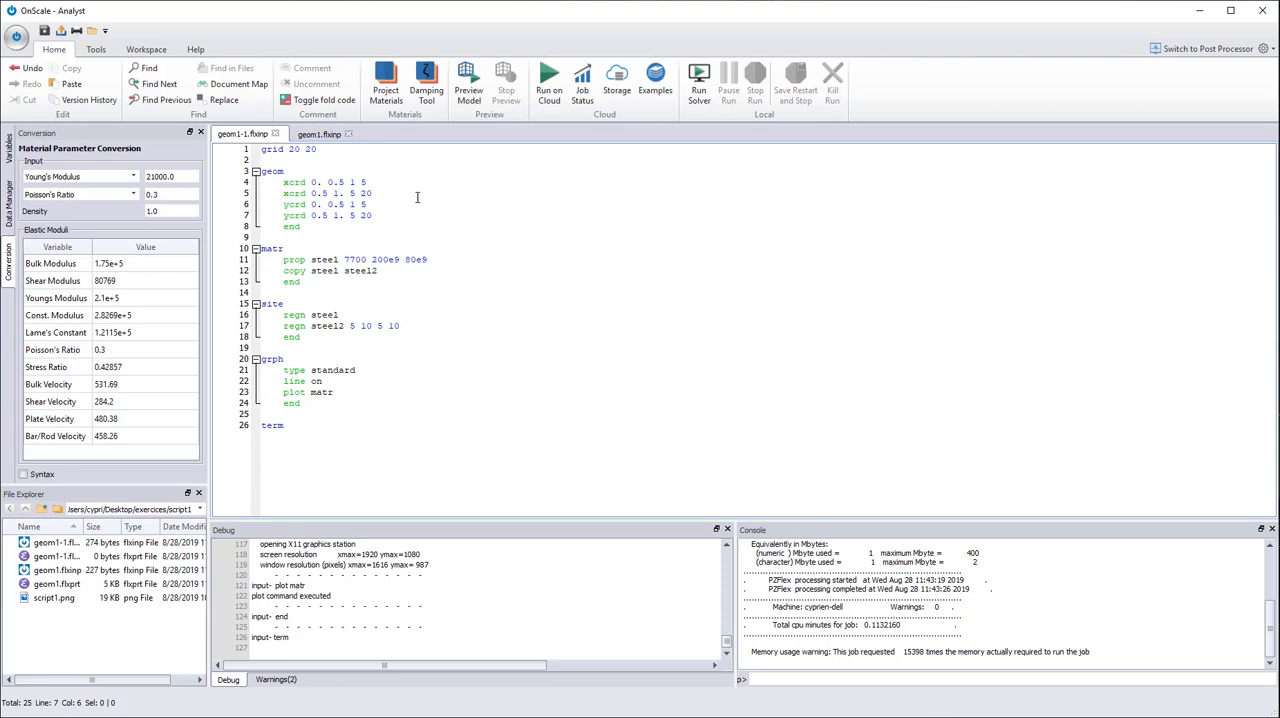
mouse_move(493, 232)
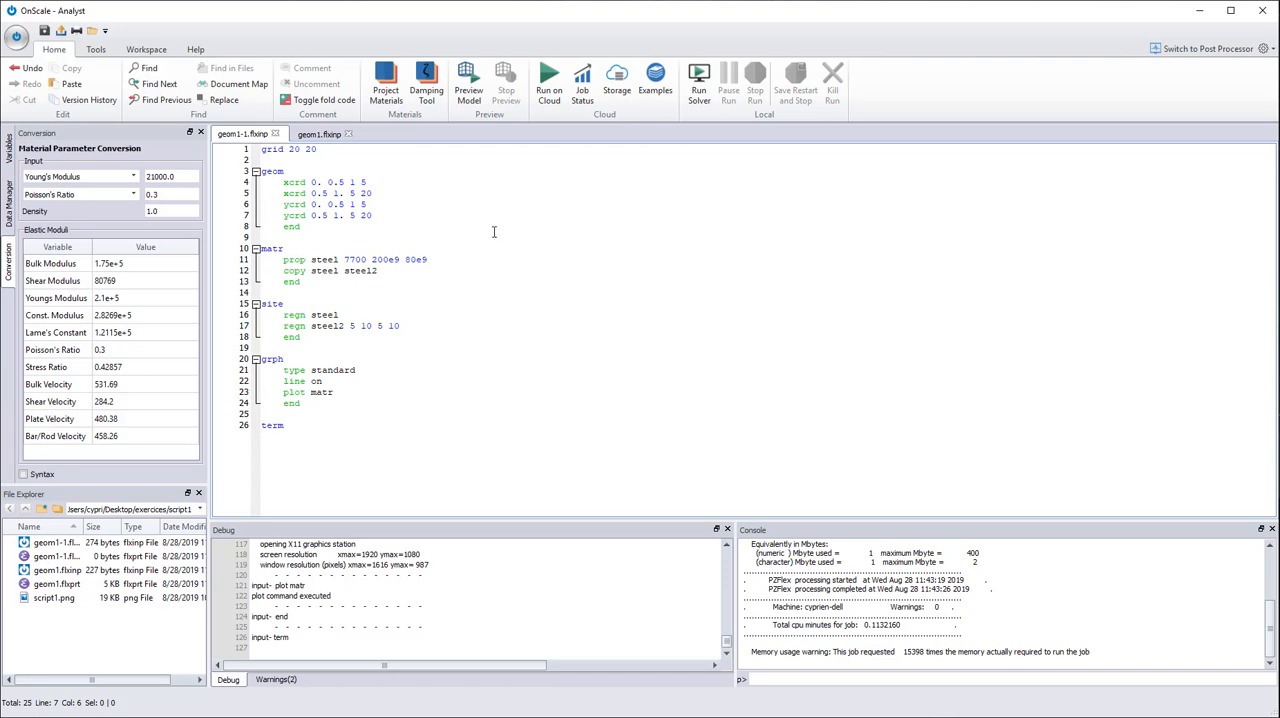
mouse_move(510, 263)
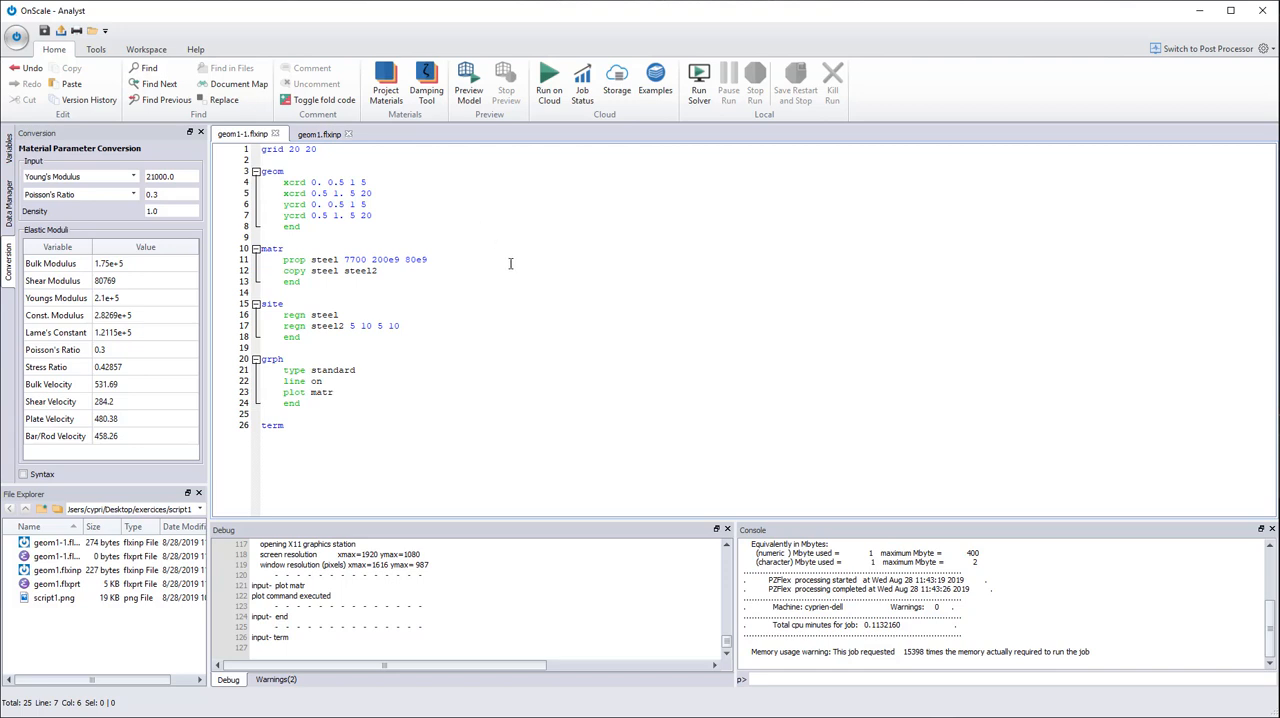